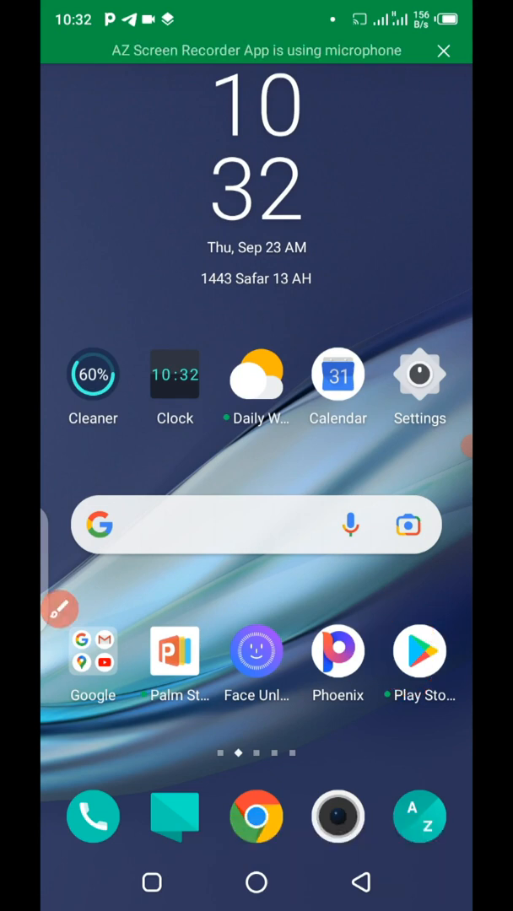
Launch Google Play Store and land on its For you page of recommendations
{"action": "left_click", "coordinate": [418, 658]}
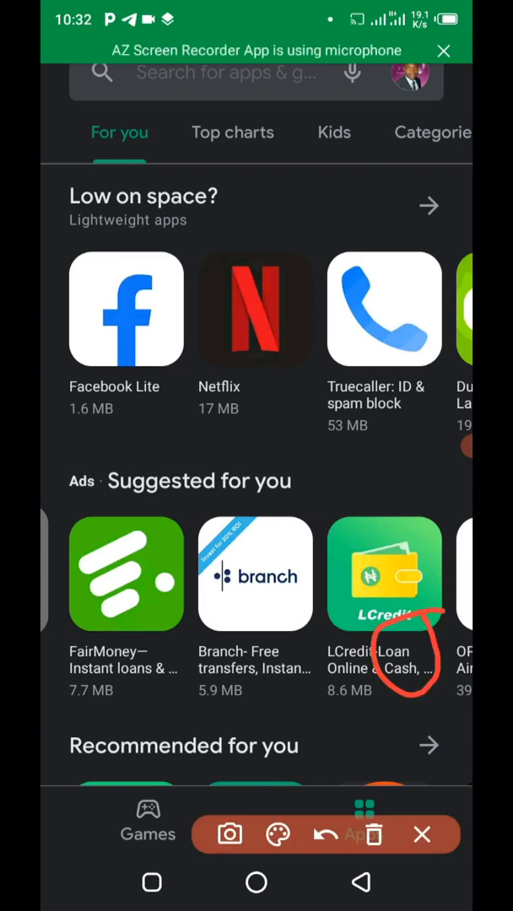
{"action": "left_click", "coordinate": [324, 833]}
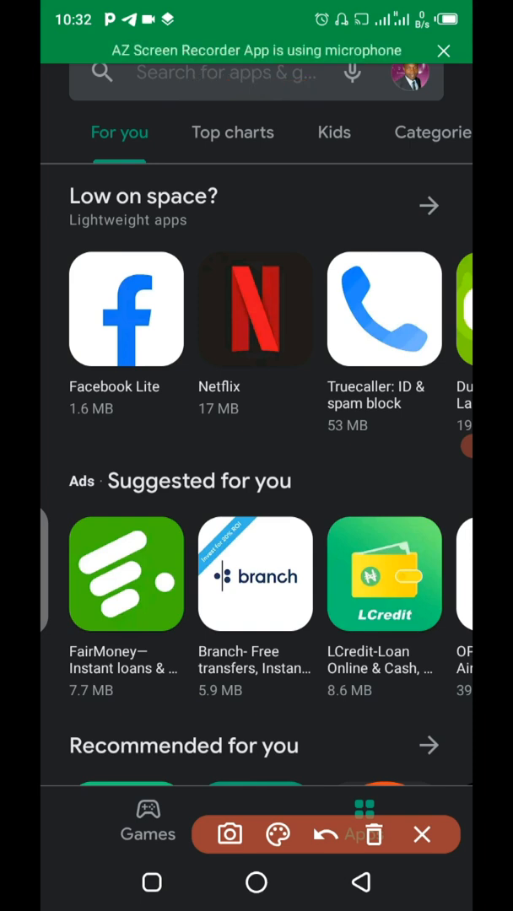
Search the store for "business whatsapp" to surface the WhatsApp Business listing
{"action": "left_click", "coordinate": [228, 74]}
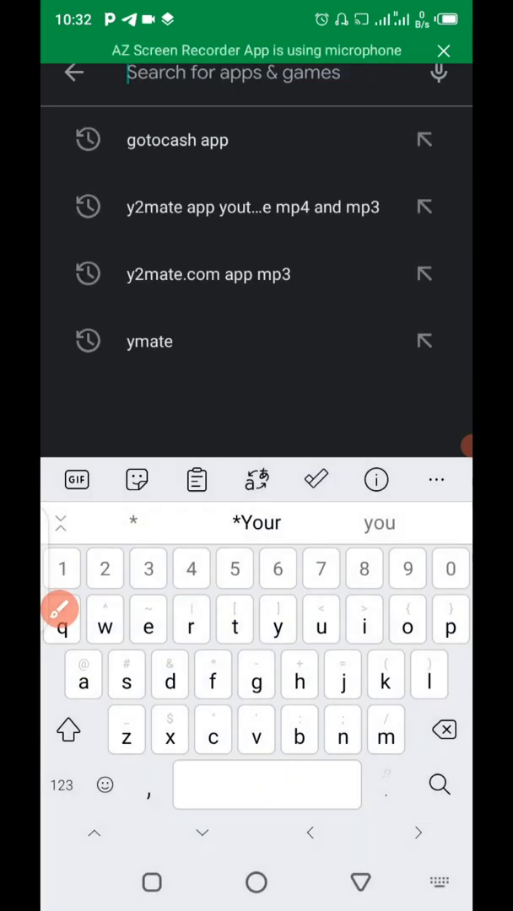
{"action": "type", "text": "business"}
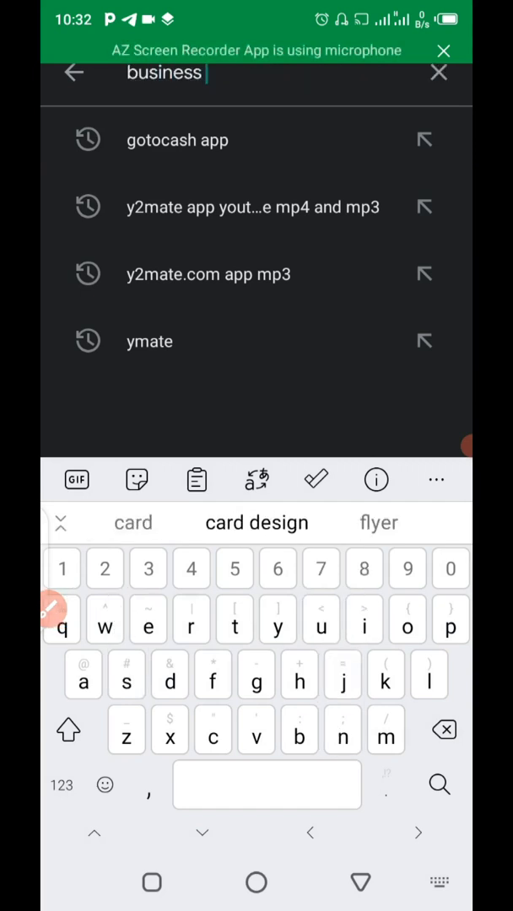
{"action": "left_click", "coordinate": [104, 624]}
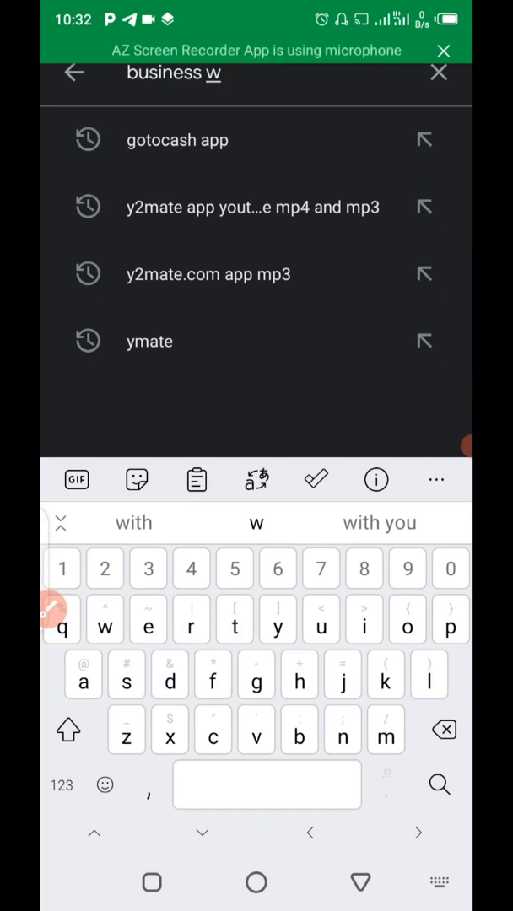
{"action": "type", "text": "hats"}
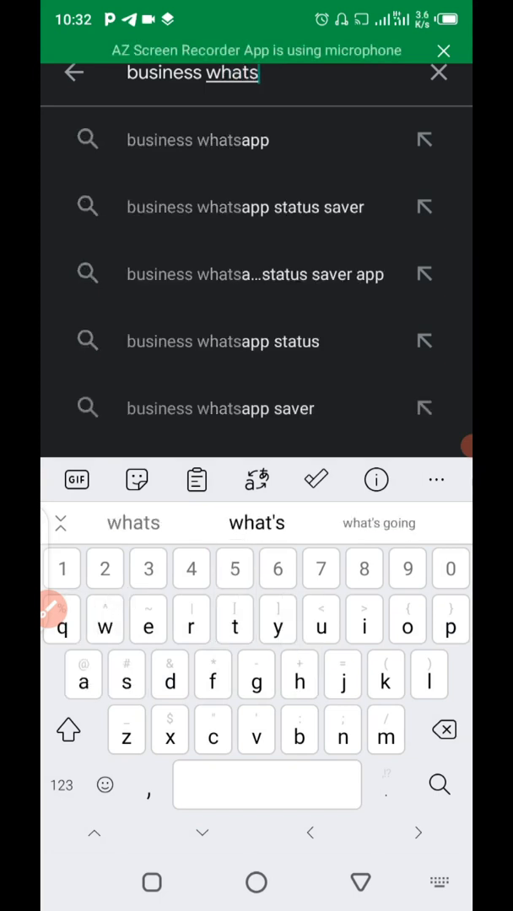
{"action": "left_click", "coordinate": [198, 139]}
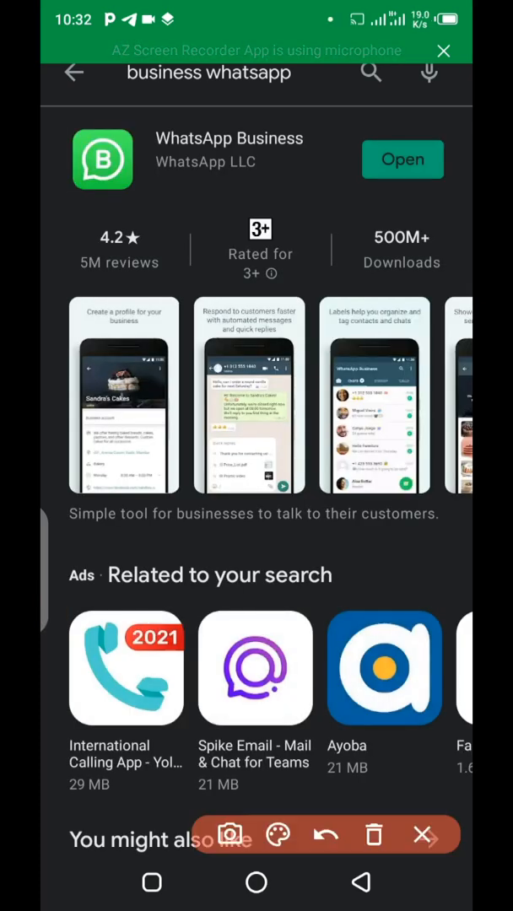
Review the WhatsApp Business result, then leave the Play Store for the home screen
{"action": "left_click_drag", "start_coordinate": [401, 159], "coordinate": [402, 158]}
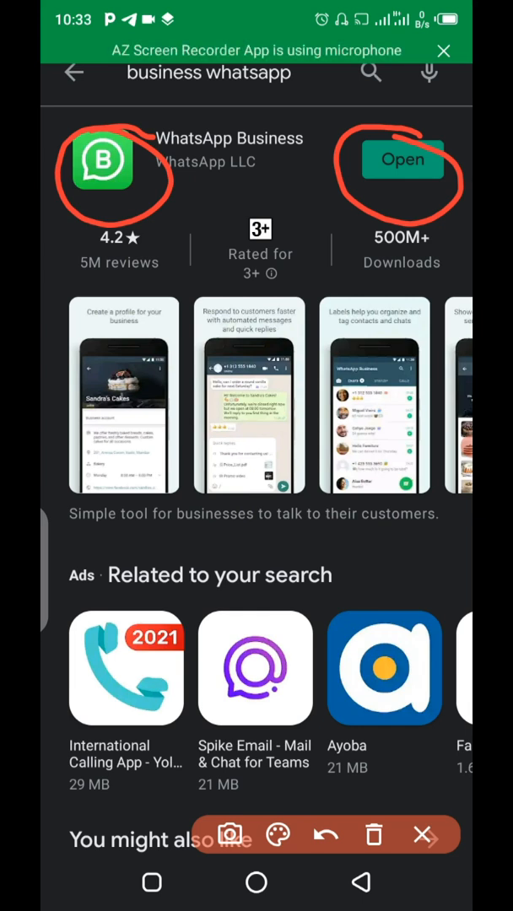
{"action": "left_click", "coordinate": [400, 263]}
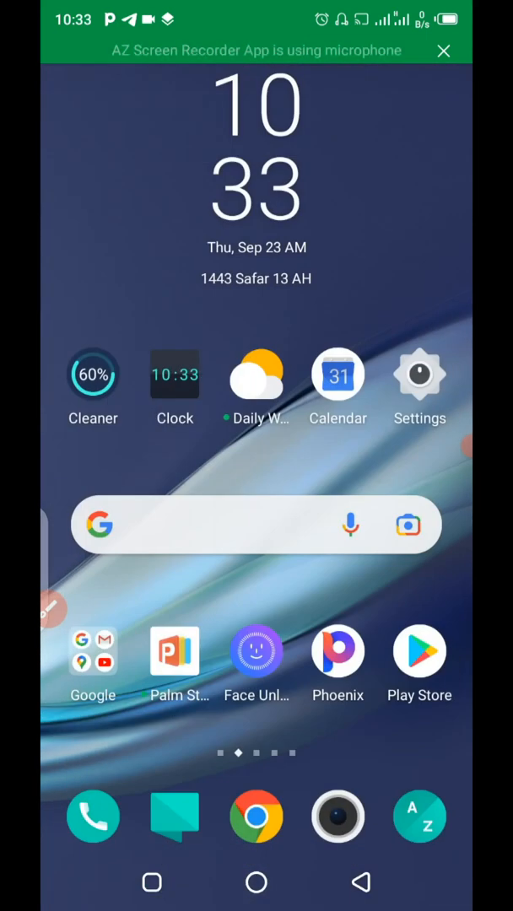
Swipe across the home screen to reach and launch WhatsApp Business
{"action": "scroll", "scroll_direction": "left", "scroll_amount": 3}
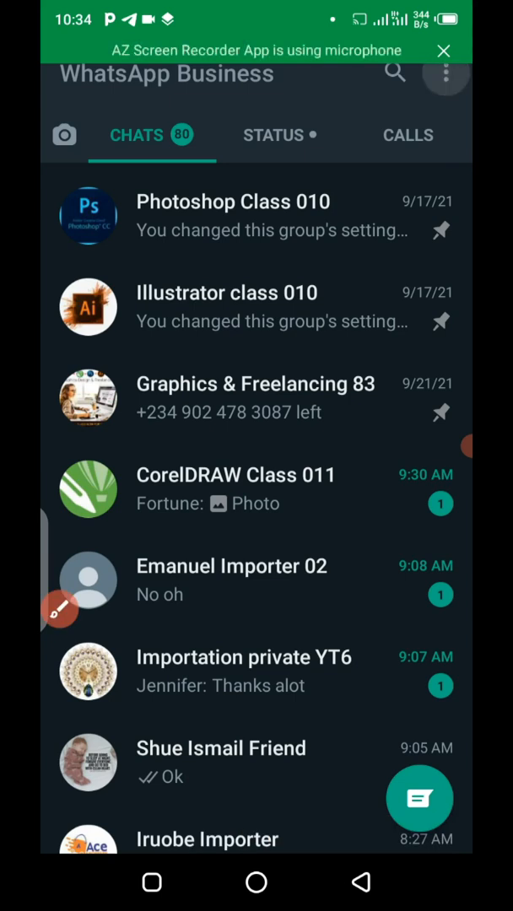
Reach Business tools from the Chats screen's three-dot menu
{"action": "left_click", "coordinate": [444, 78]}
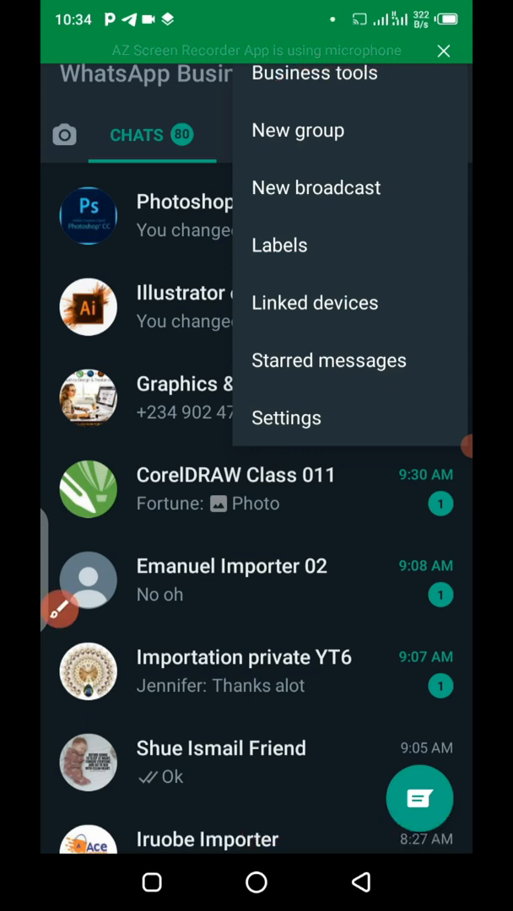
{"action": "left_click", "coordinate": [310, 73]}
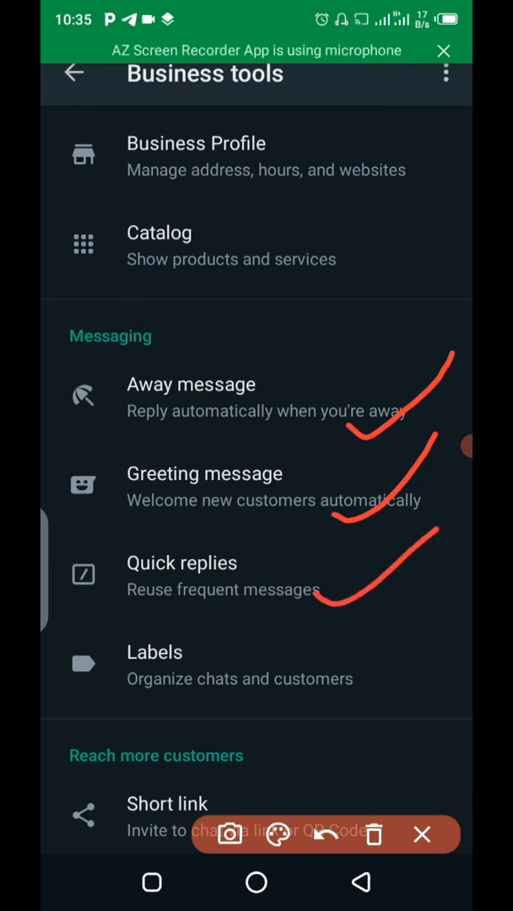
{"action": "left_click", "coordinate": [418, 836]}
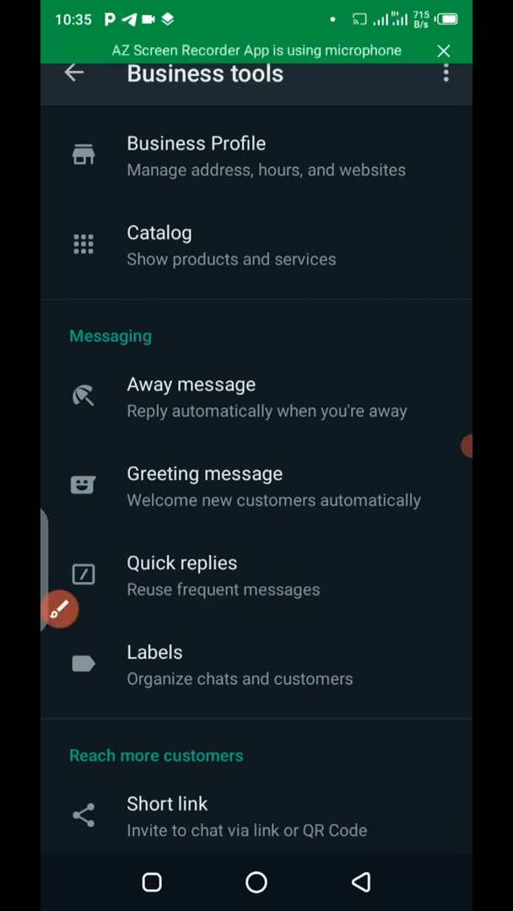
{"action": "left_click", "coordinate": [182, 564]}
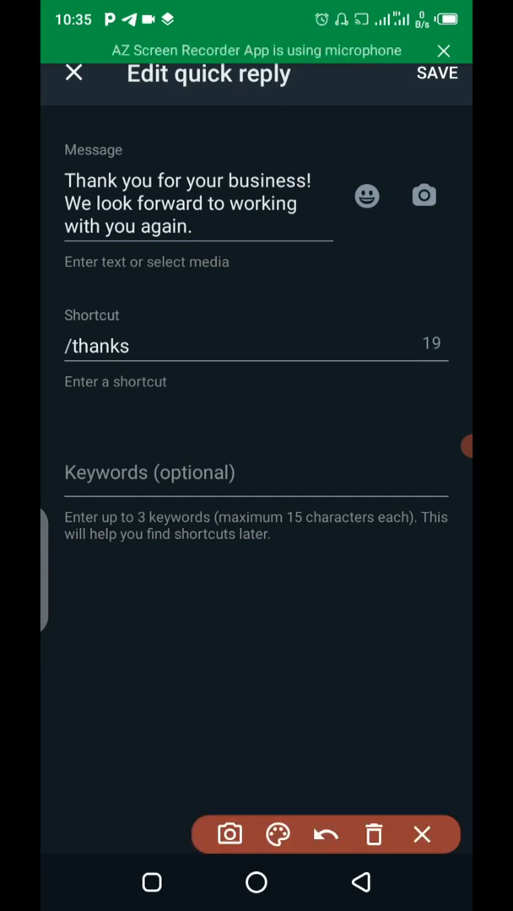
{"action": "left_click", "coordinate": [439, 85]}
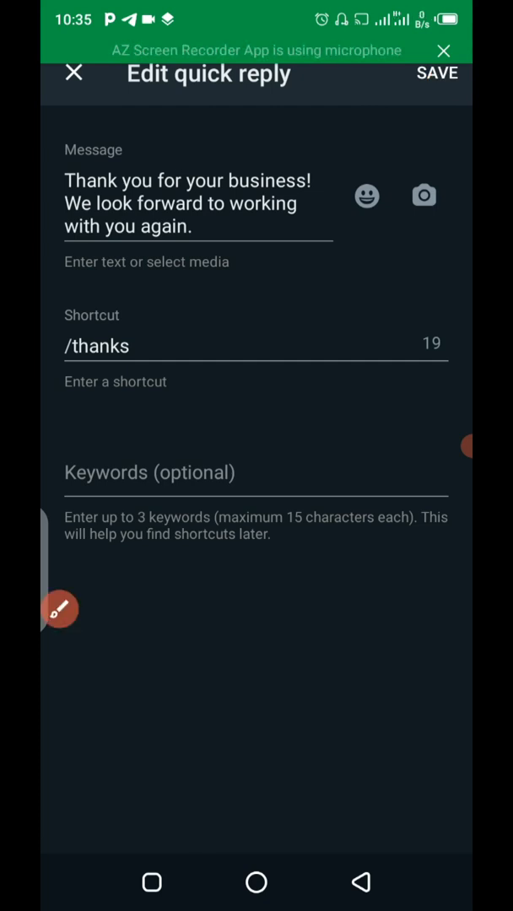
{"action": "left_click", "coordinate": [446, 81]}
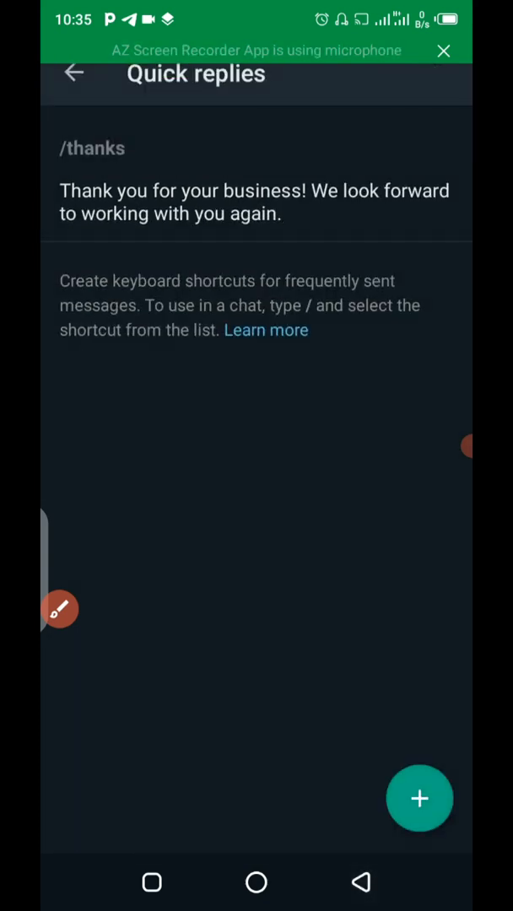
{"action": "left_click", "coordinate": [74, 74]}
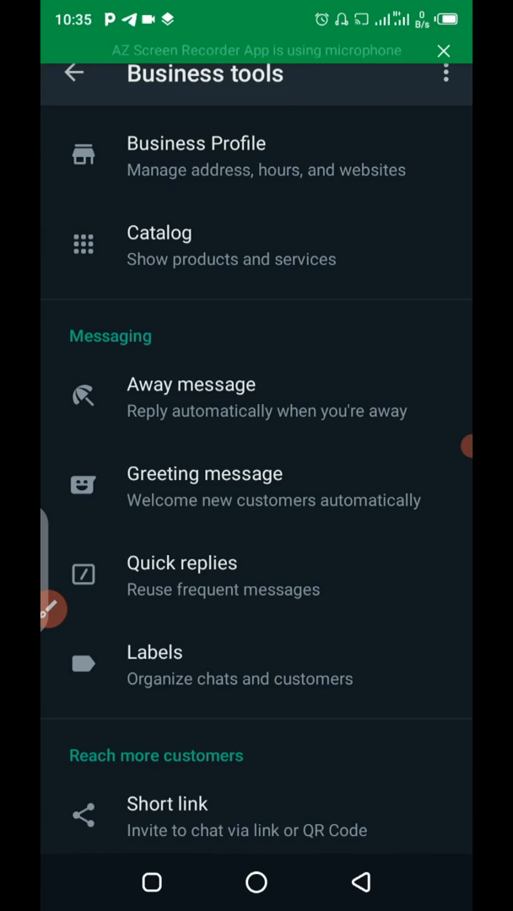
Enter the greeting message settings and bring up its text editor
{"action": "left_click", "coordinate": [47, 594]}
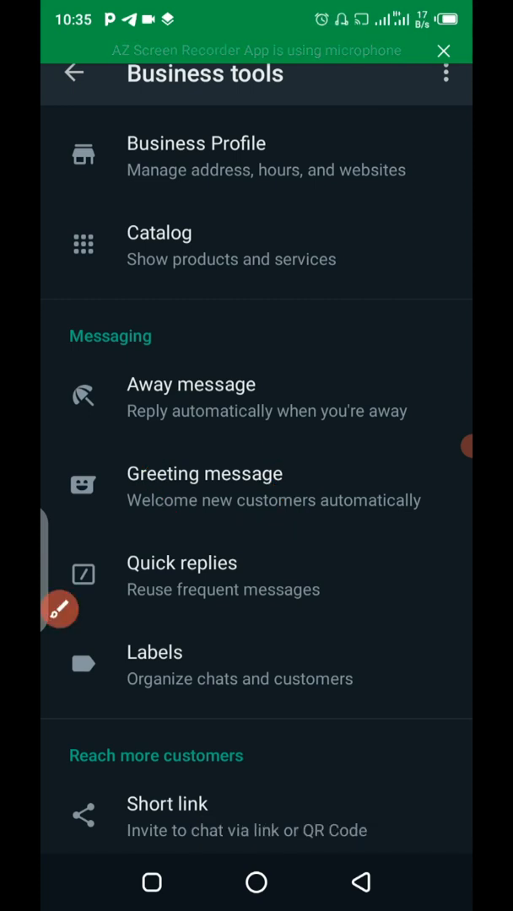
{"action": "left_click", "coordinate": [205, 486]}
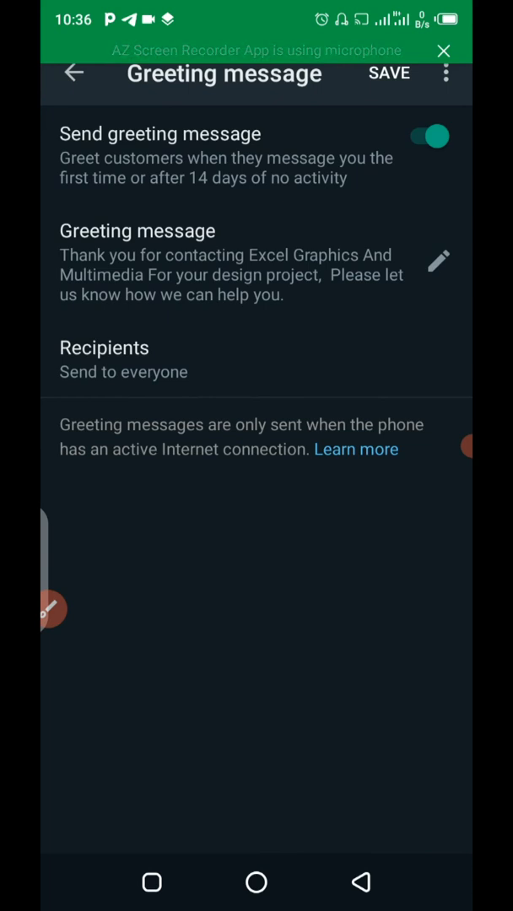
{"action": "left_click", "coordinate": [52, 611]}
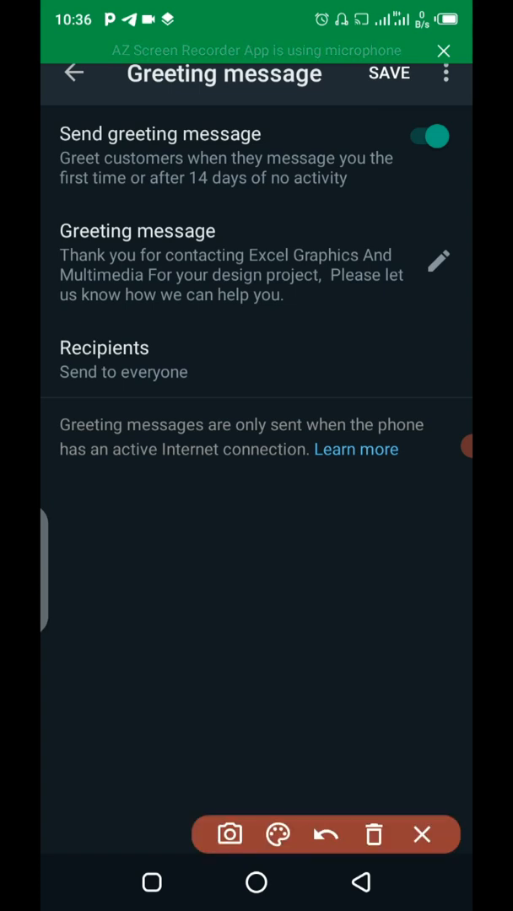
{"action": "left_click_drag", "start_coordinate": [329, 216], "coordinate": [413, 148]}
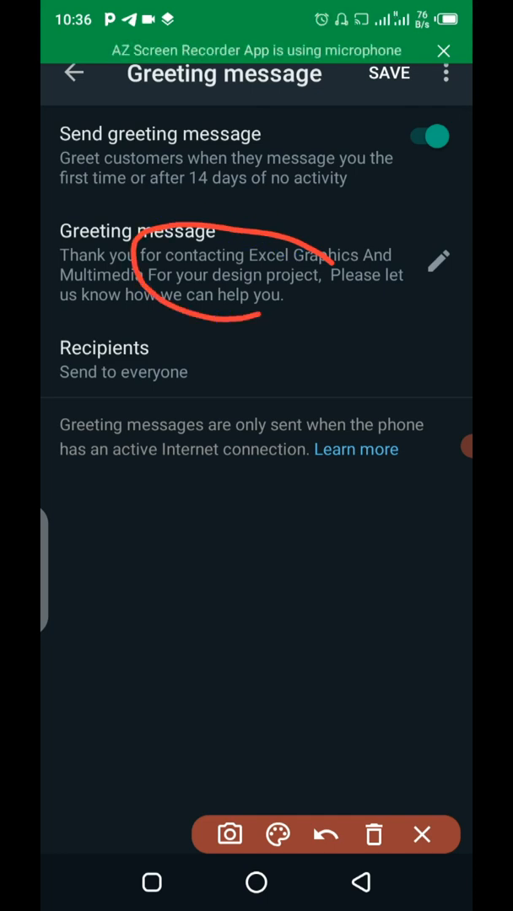
Delete "project," after "design" so the greeting reads "For your design,"
{"action": "left_click", "coordinate": [324, 834]}
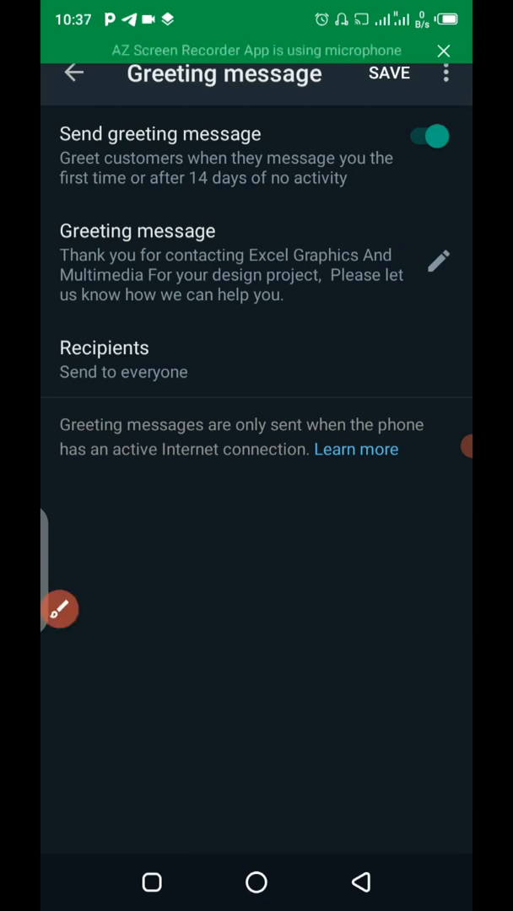
{"action": "left_click", "coordinate": [438, 261]}
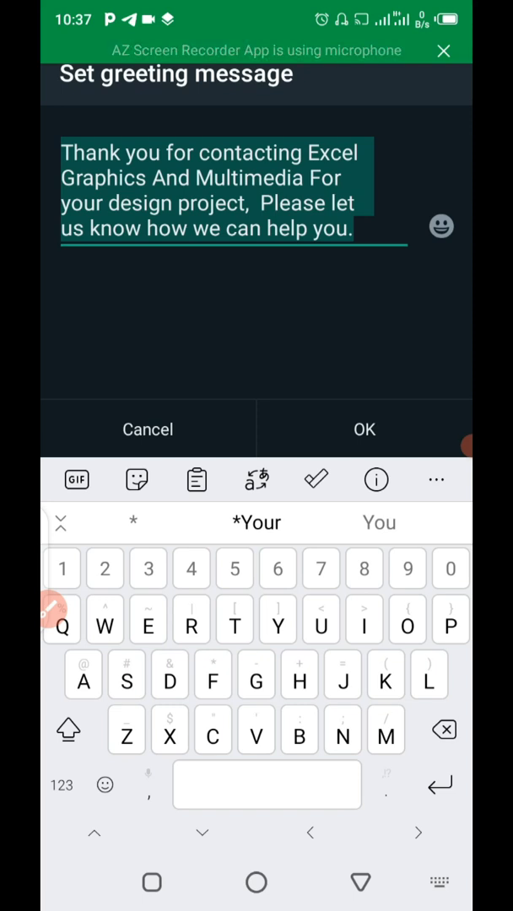
{"action": "left_click", "coordinate": [363, 429]}
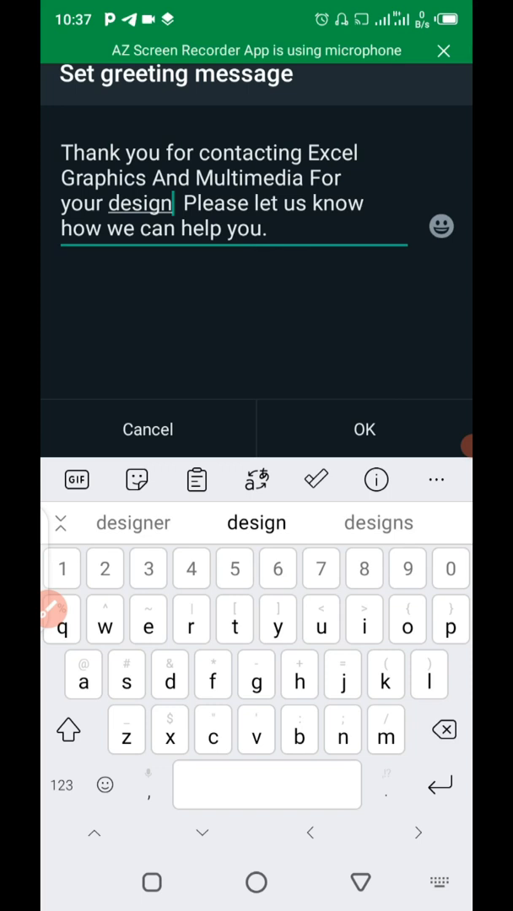
{"action": "type", "text": ", our are"}
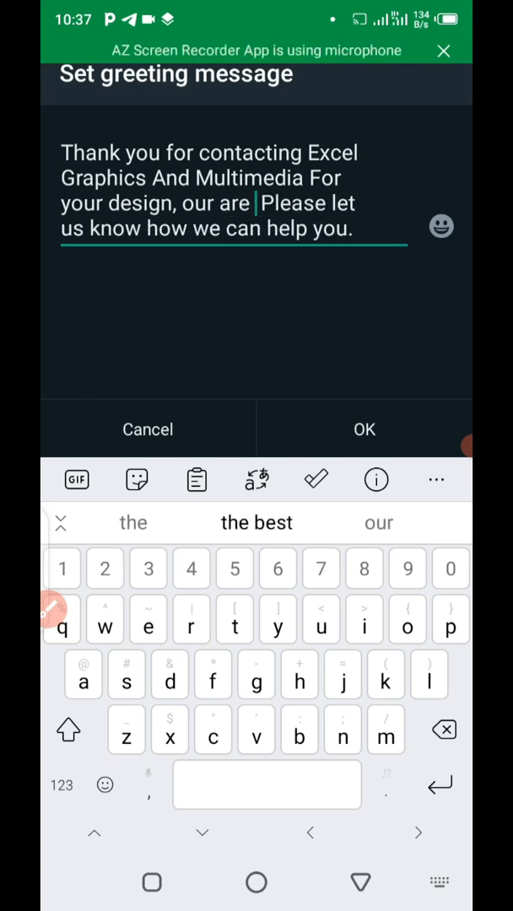
Add "our are graphic design | importation & Training," to the greeting before its closing line
{"action": "type", "text": "graphic design"}
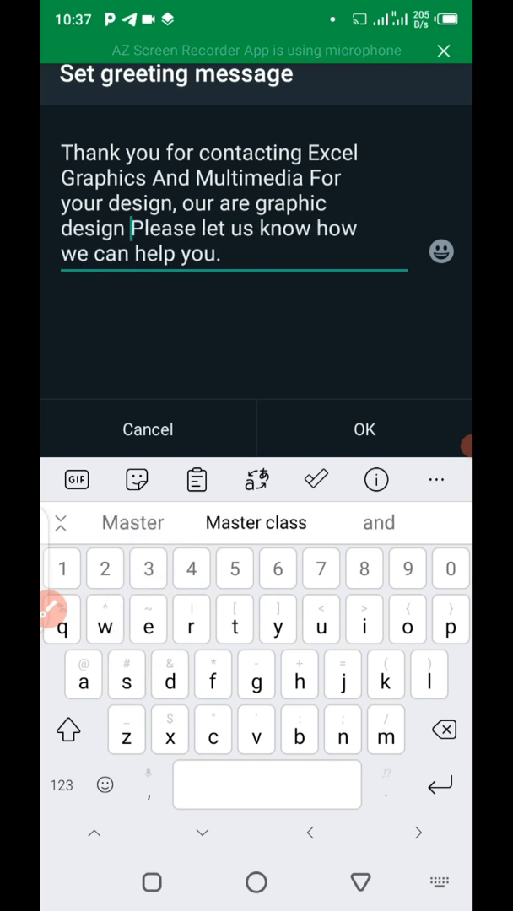
{"action": "type", "text": ","}
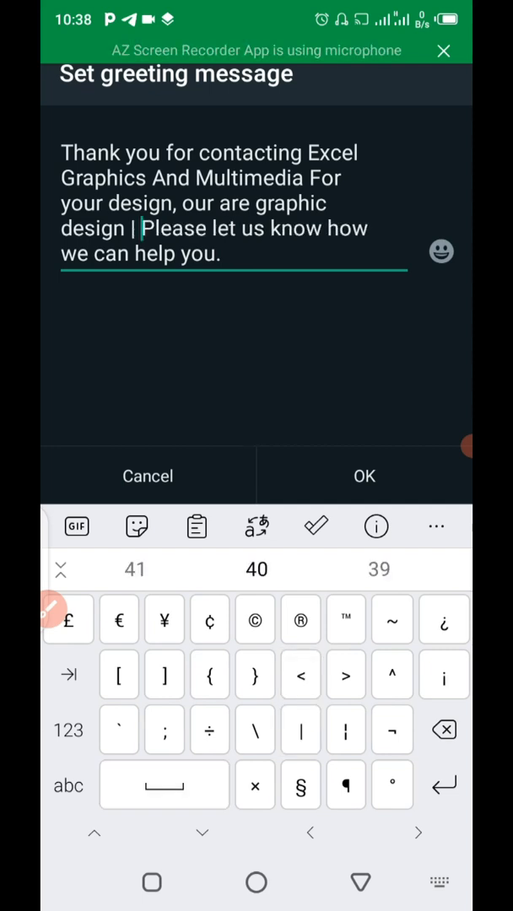
{"action": "type", "text": "importation & Training,"}
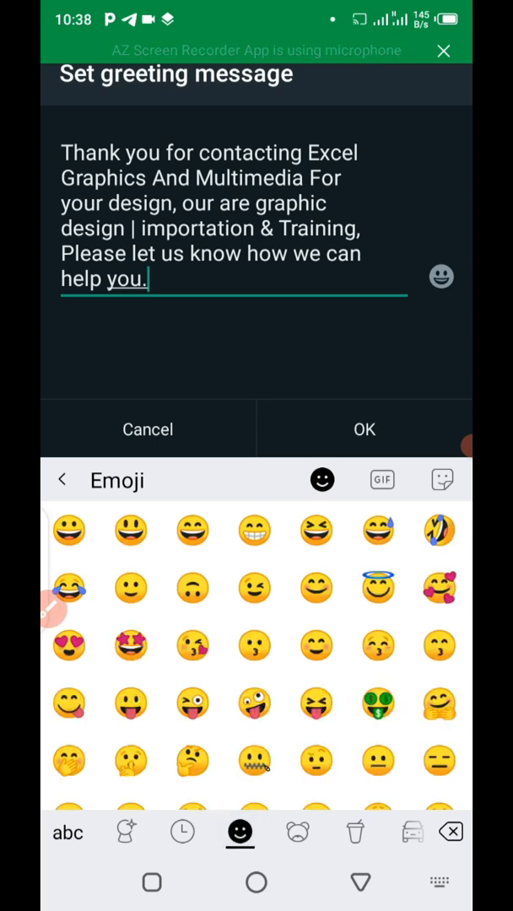
{"action": "left_click", "coordinate": [67, 833]}
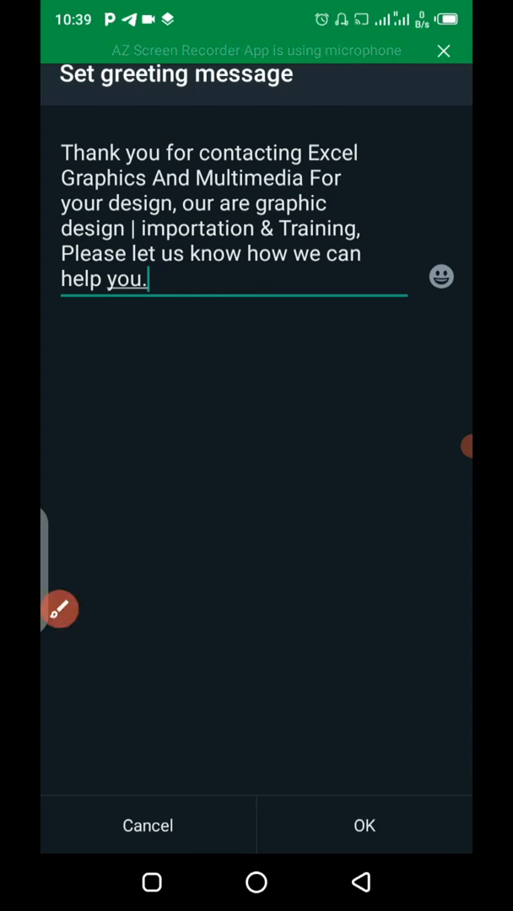
{"action": "left_click", "coordinate": [135, 279]}
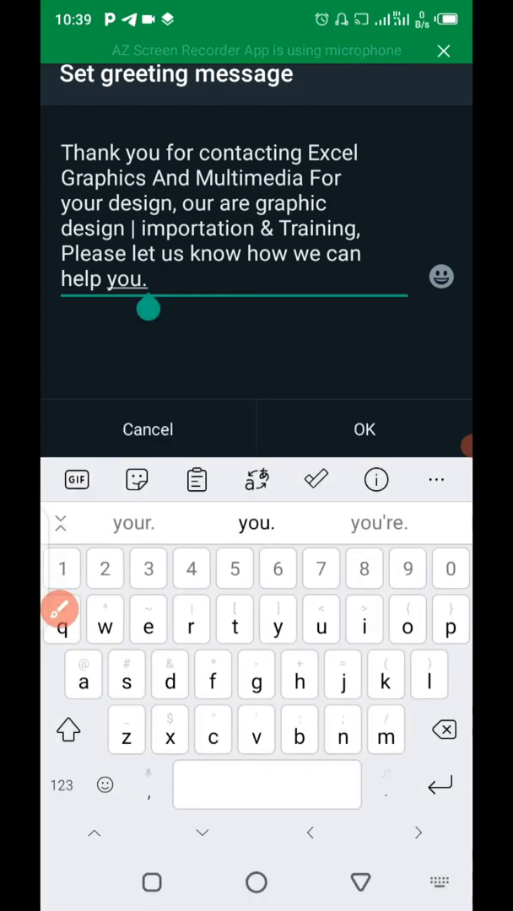
Save the revised greeting with OK and exit to the home screen
{"action": "left_click", "coordinate": [364, 428]}
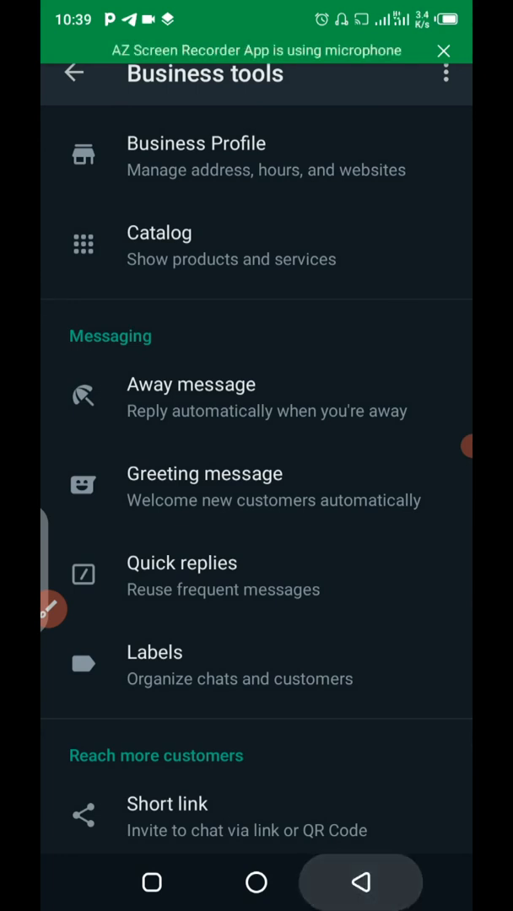
{"action": "left_click", "coordinate": [73, 74]}
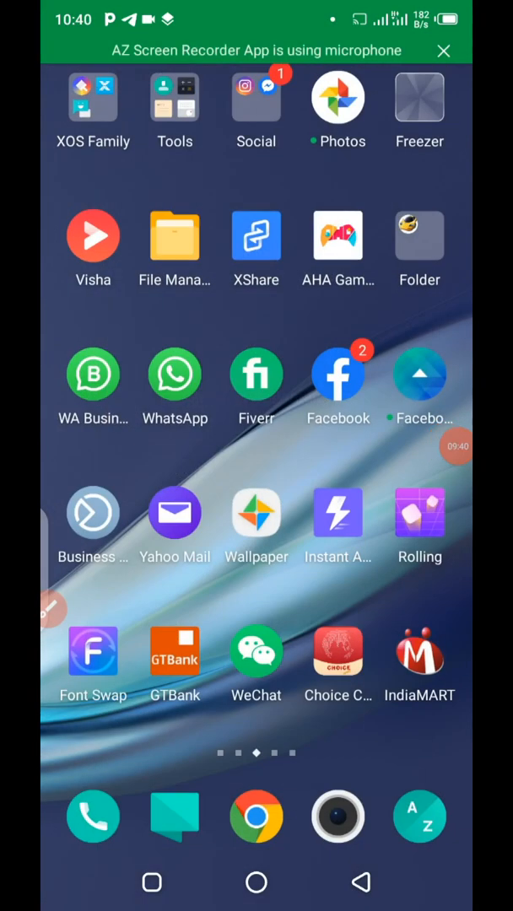
In personal WhatsApp, search for "My glo" and bring up the contact's details
{"action": "left_click", "coordinate": [176, 374]}
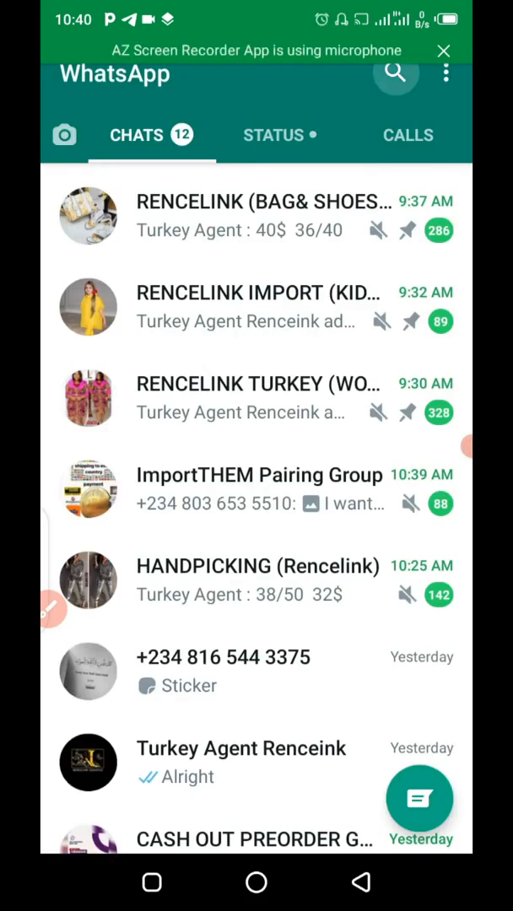
{"action": "left_click", "coordinate": [396, 71]}
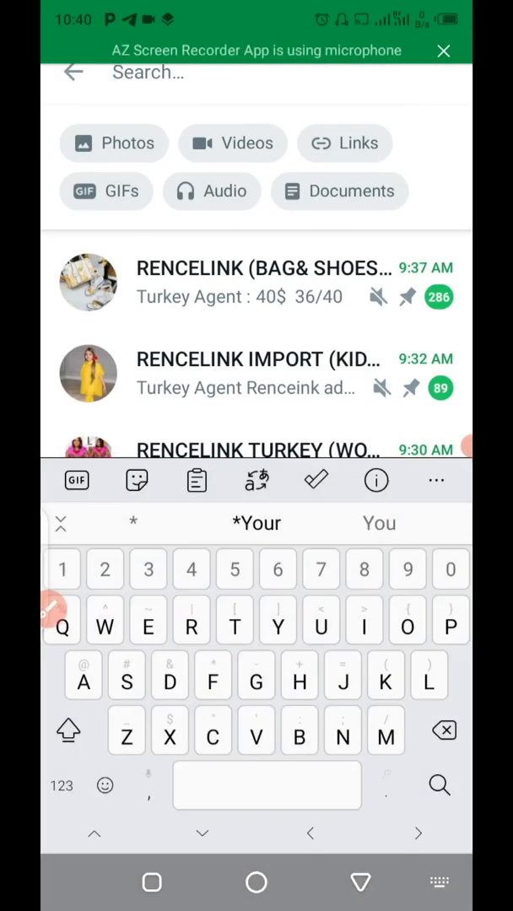
{"action": "type", "text": "Y"}
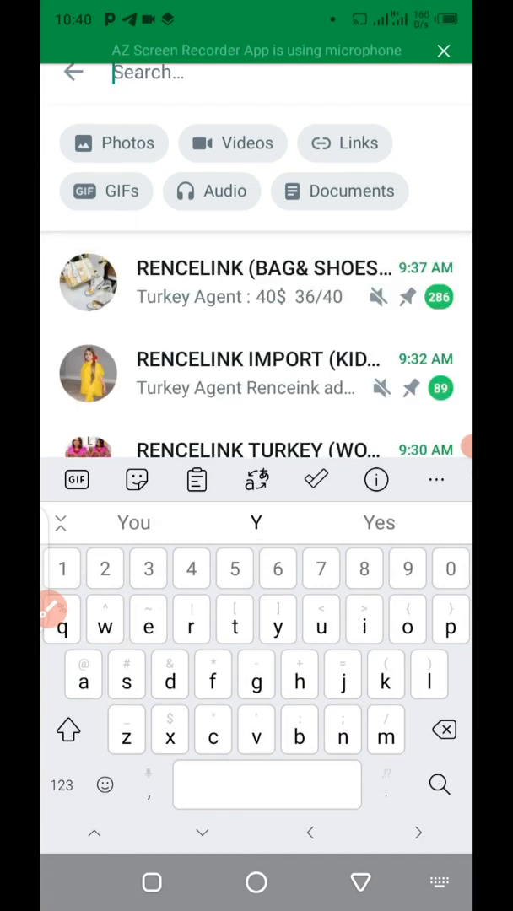
{"action": "type", "text": "My"}
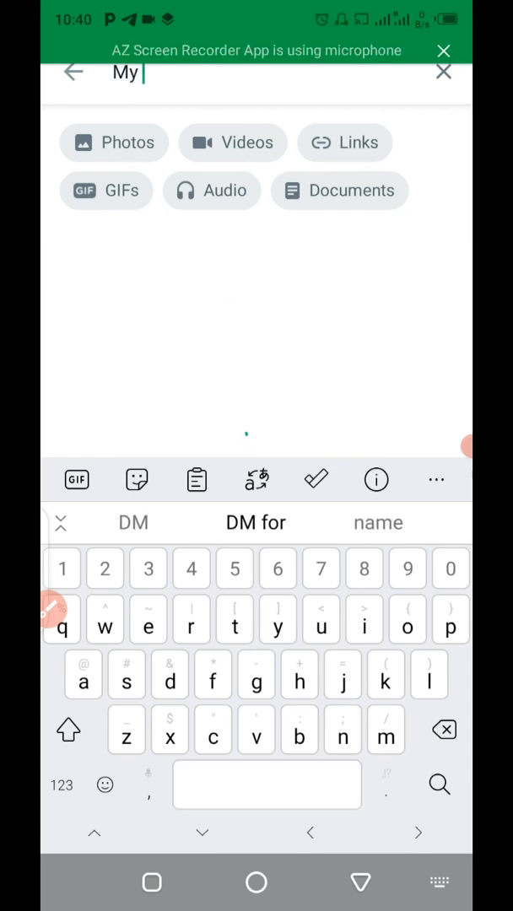
{"action": "type", "text": "glo"}
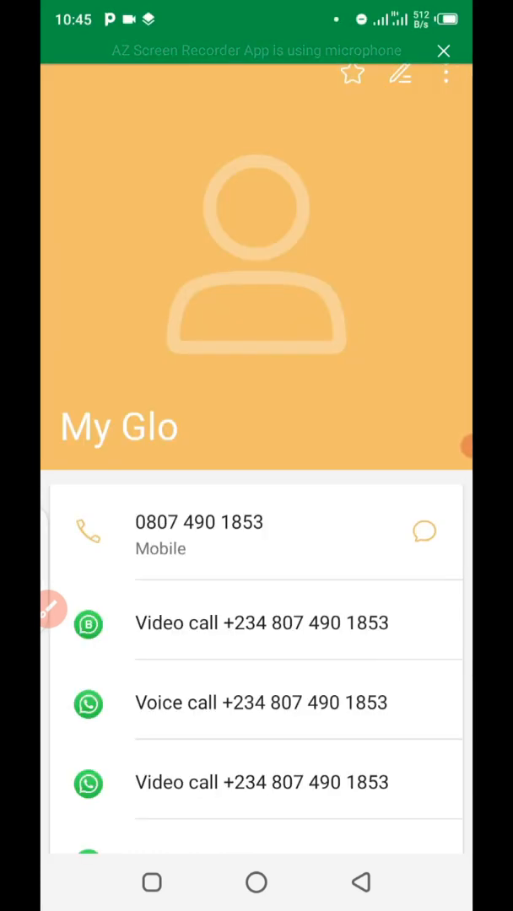
Send "Hello" to My Glo via its WhatsApp Message entry, then return home
{"action": "scroll", "scroll_direction": "down", "scroll_amount": 3}
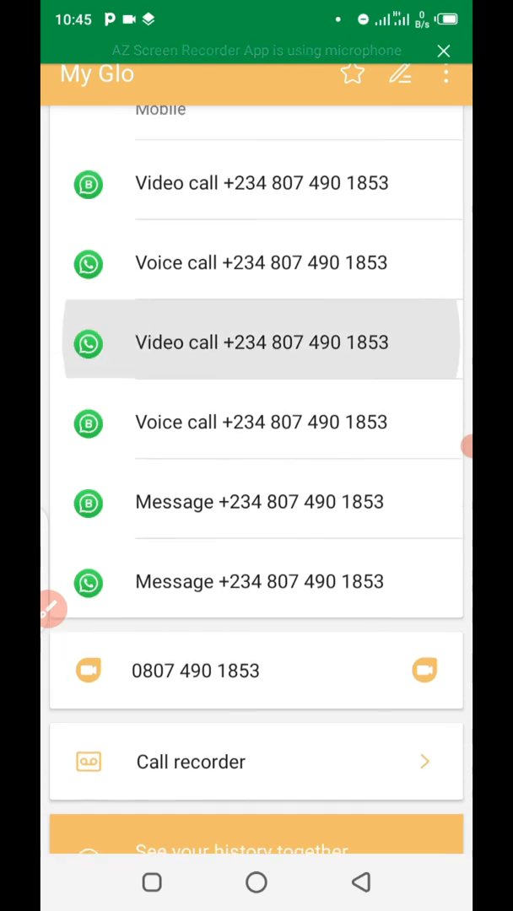
{"action": "scroll", "scroll_direction": "down", "scroll_amount": 3}
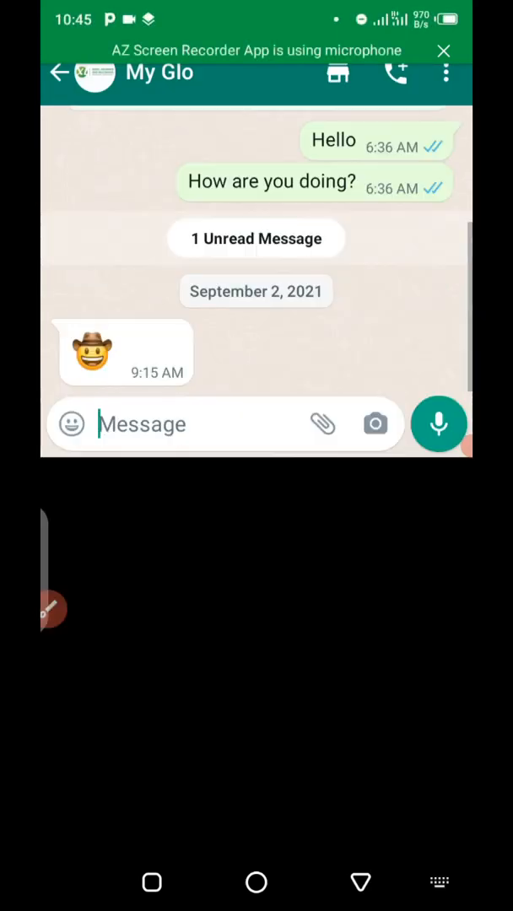
{"action": "type", "text": "He"}
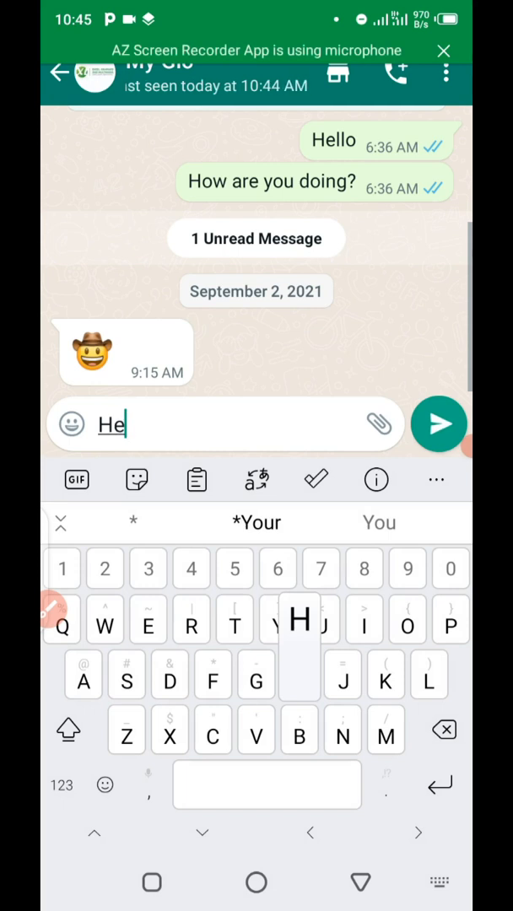
{"action": "left_click", "coordinate": [439, 423]}
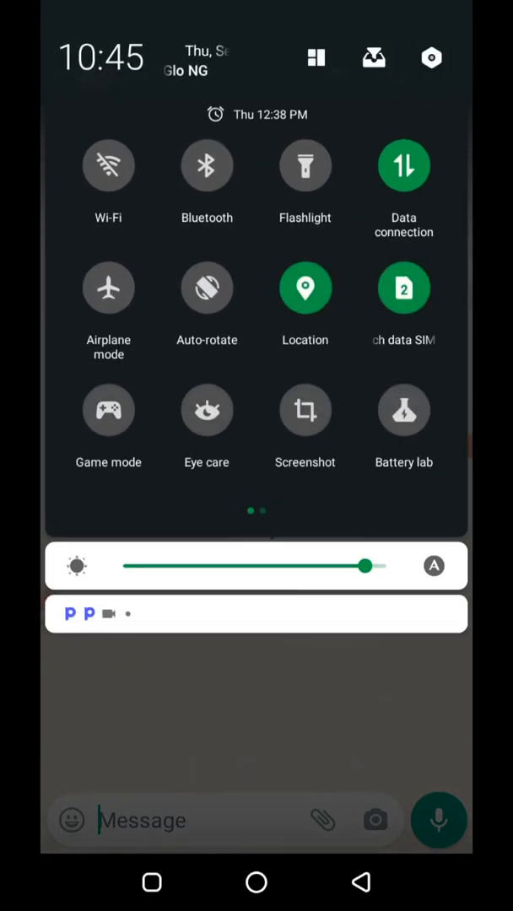
{"action": "scroll", "scroll_direction": "left", "scroll_amount": 3}
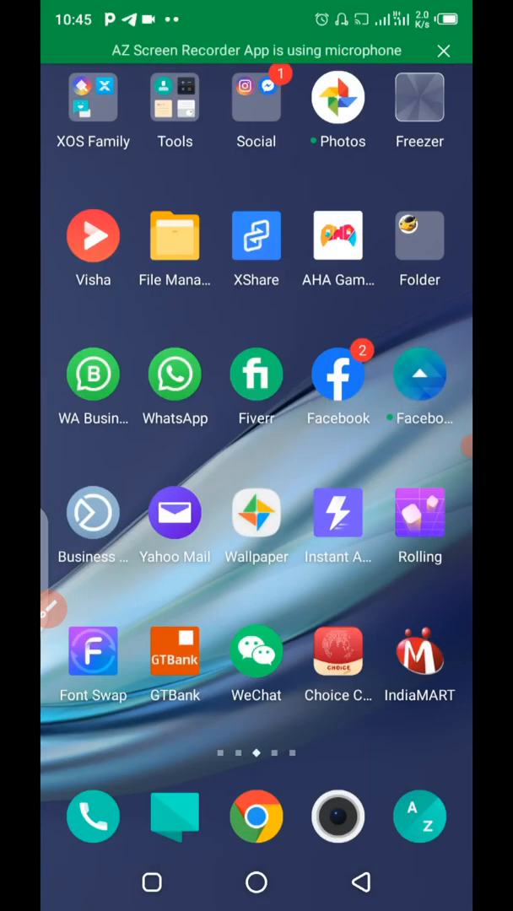
View the test chat where the incoming Hello got the automatic greeting reply
{"action": "left_click", "coordinate": [93, 374]}
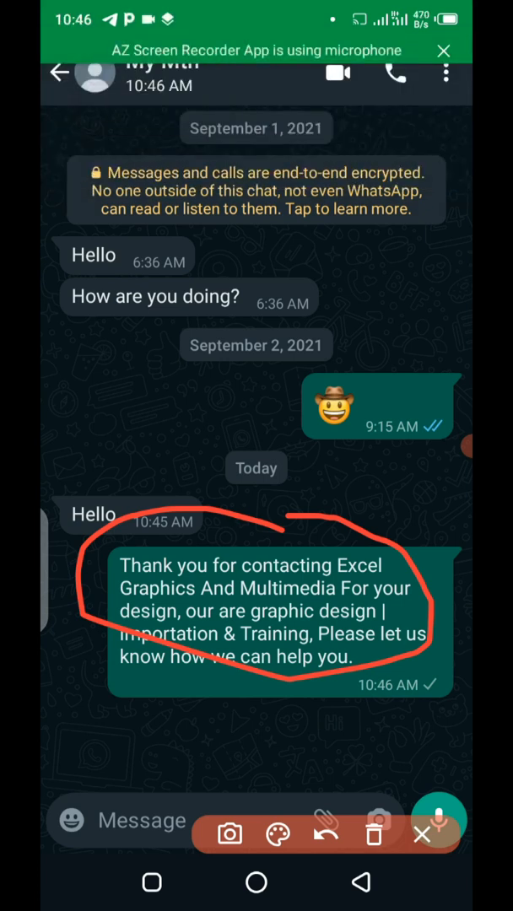
{"action": "left_click", "coordinate": [419, 837]}
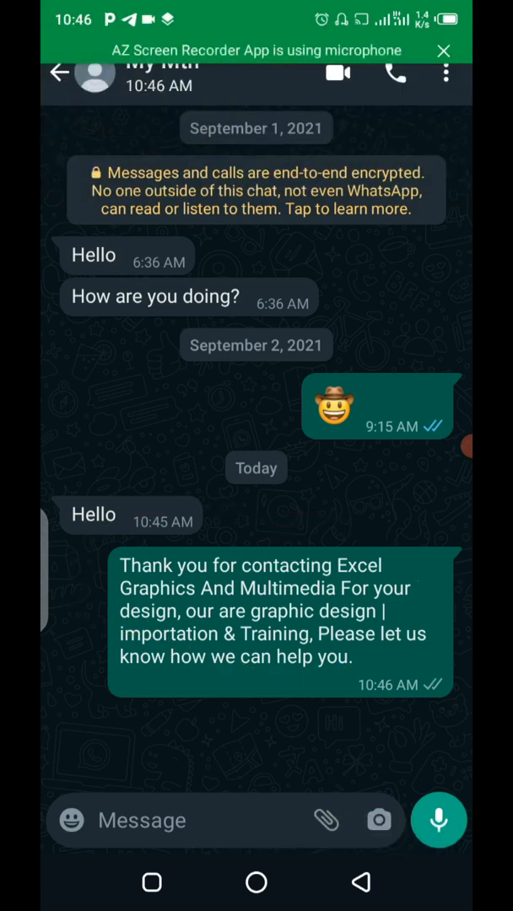